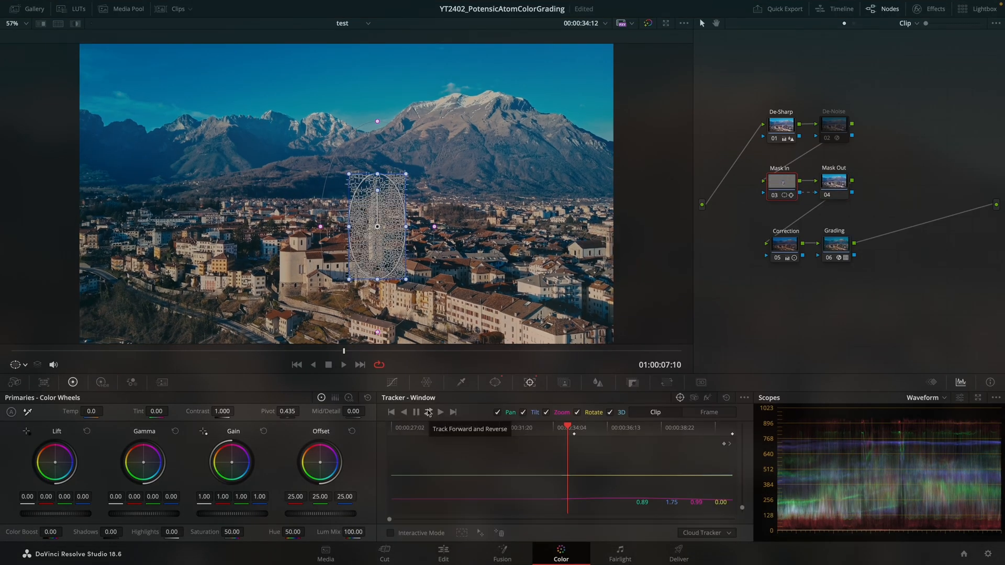
- Select the snowy chalet clip so its De-Sharp, Mask and Grading node tree loads
click(427, 412)
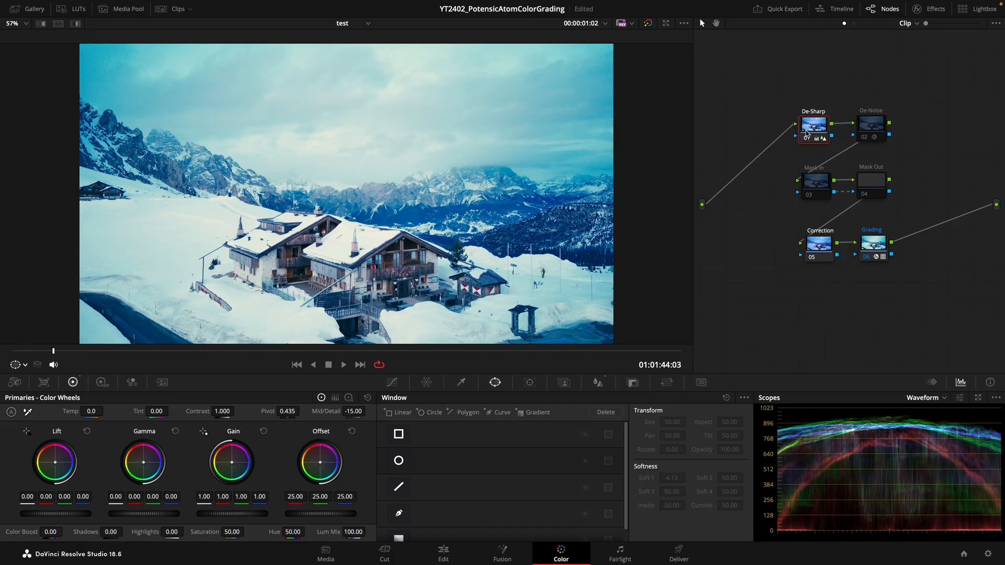
click(813, 123)
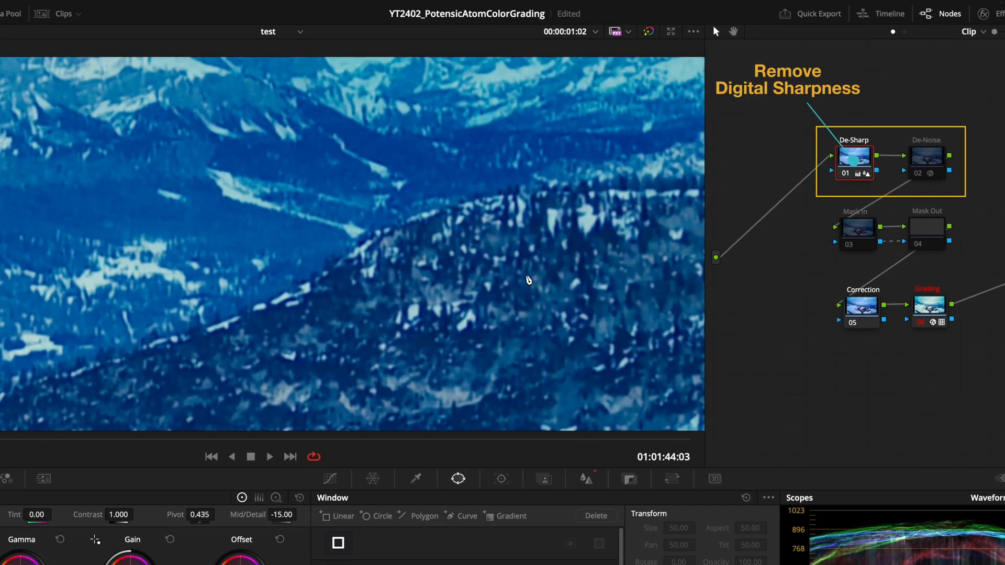
click(853, 158)
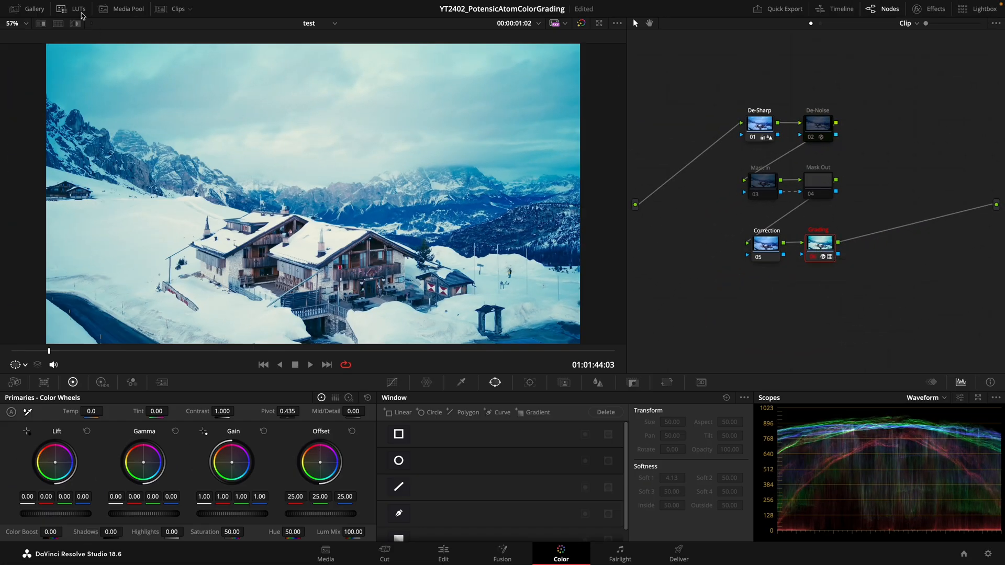
- Preview the Rec709 Fujifilm 3513DI D60 and Kodak 2383 D55 looks in the Film Looks LUT folder
click(78, 9)
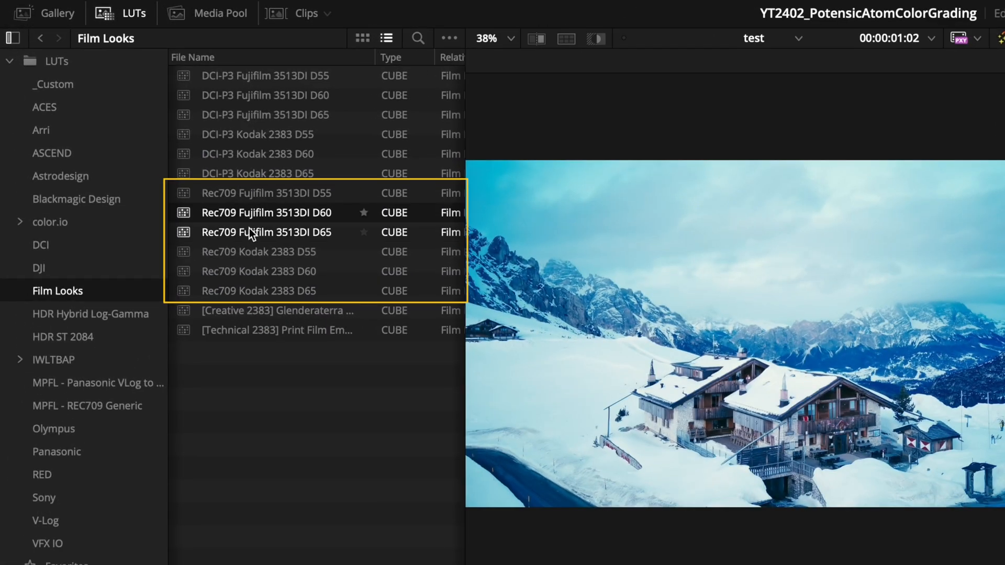
click(258, 251)
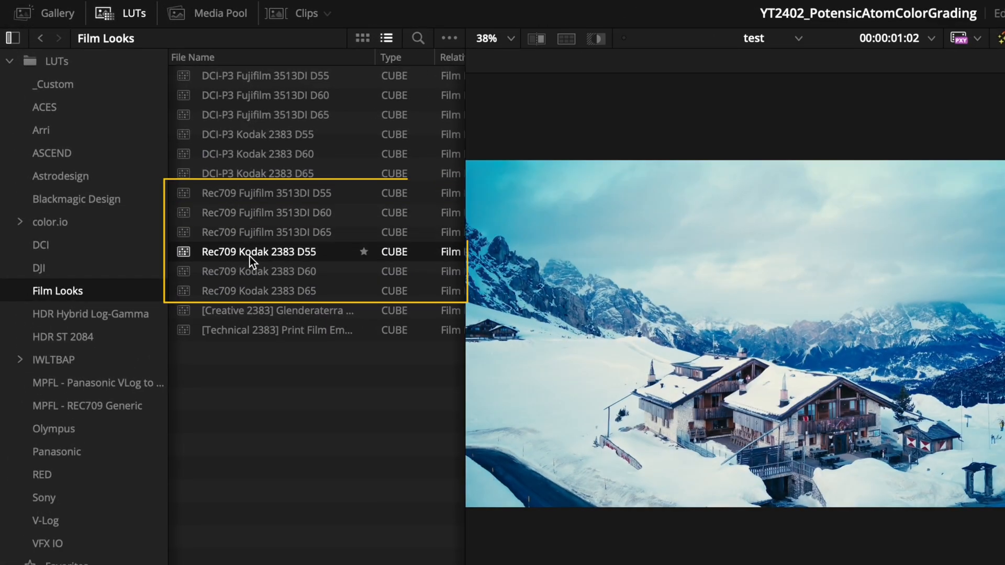
click(258, 290)
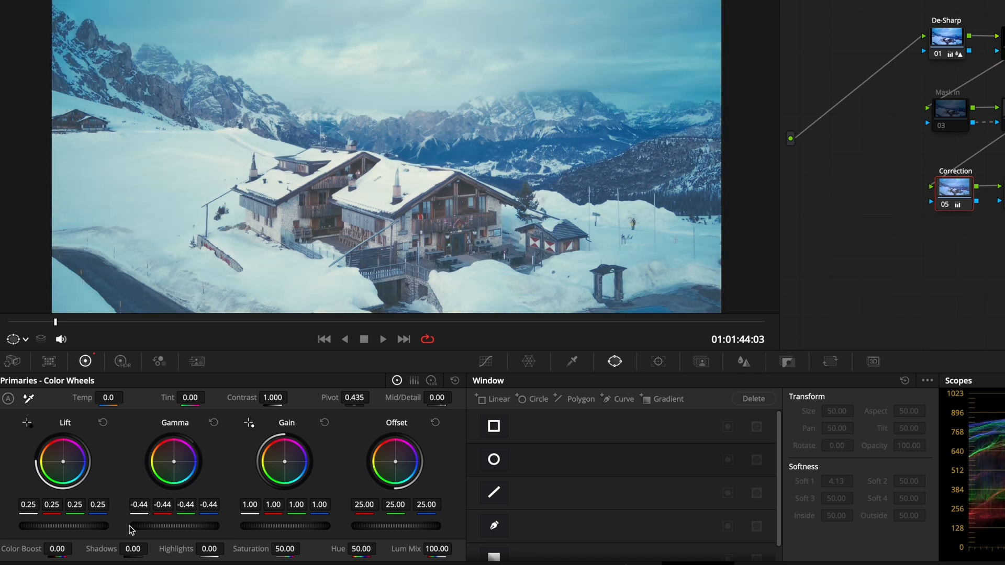
- Raise the Correction node's contrast to 1.092 with the pivot at 0.101
drag(131, 525, 213, 525)
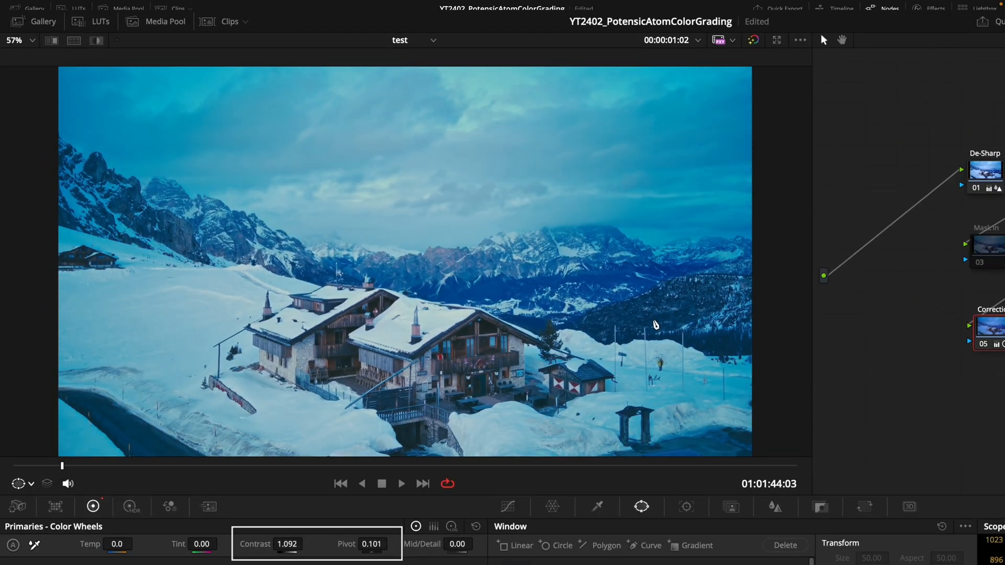
click(753, 39)
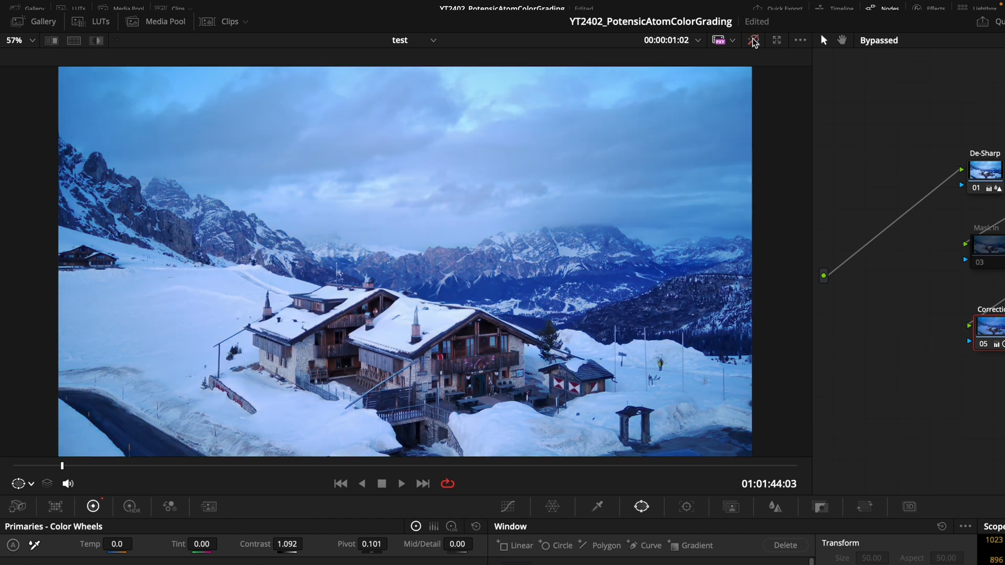
click(753, 40)
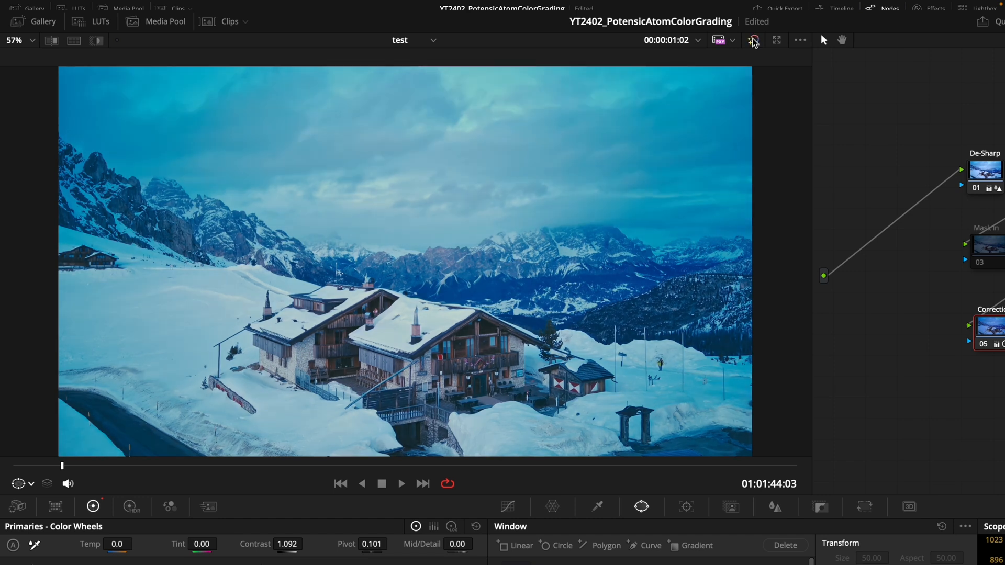
click(753, 40)
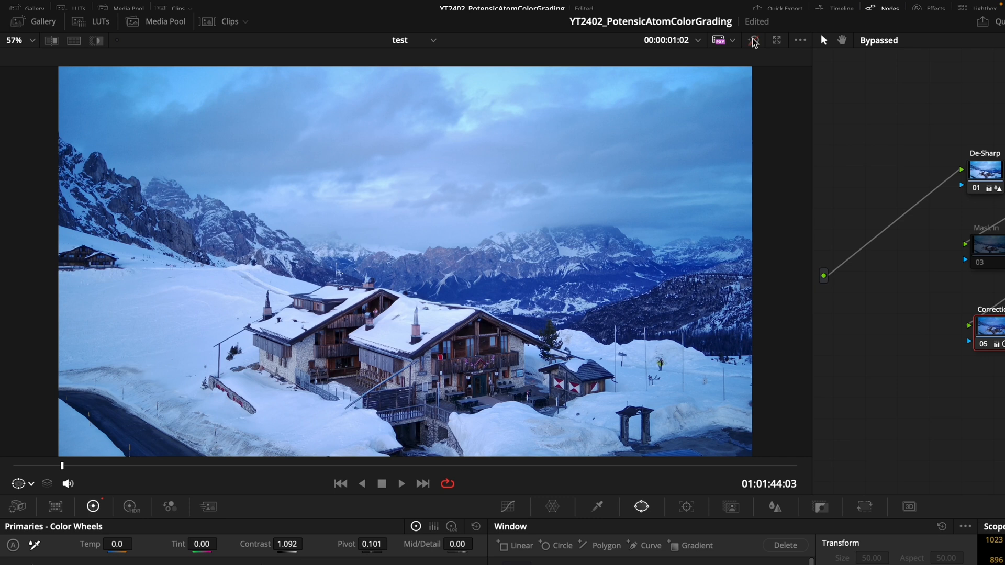
click(754, 40)
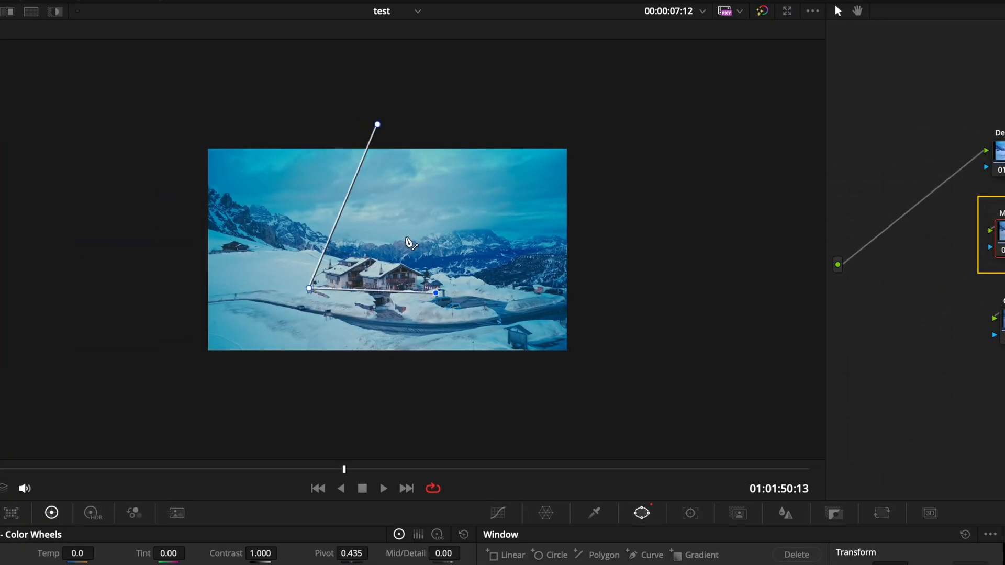
- Reshape the soft beam-like window over the chalet and move to the Mask Out node
click(690, 512)
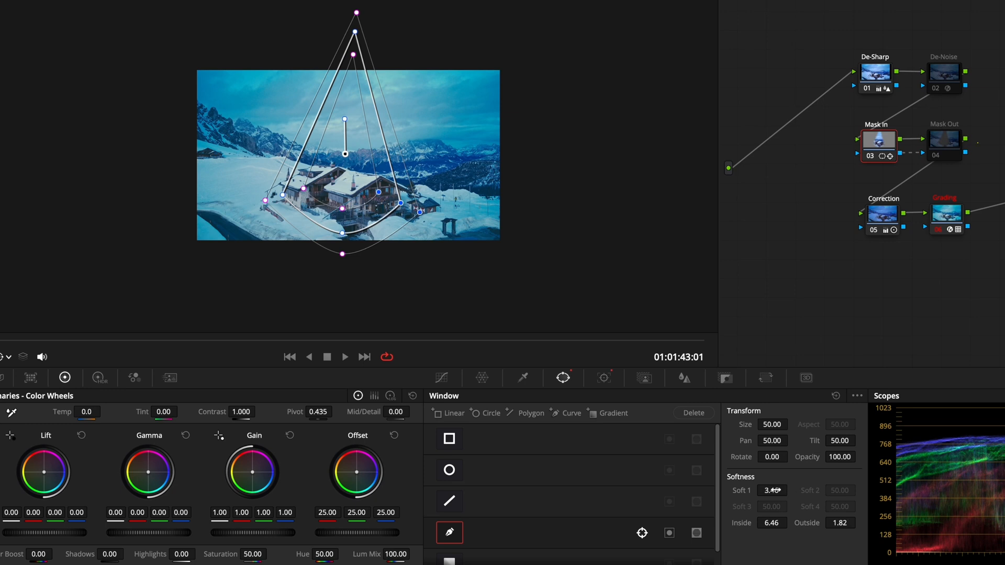
click(943, 139)
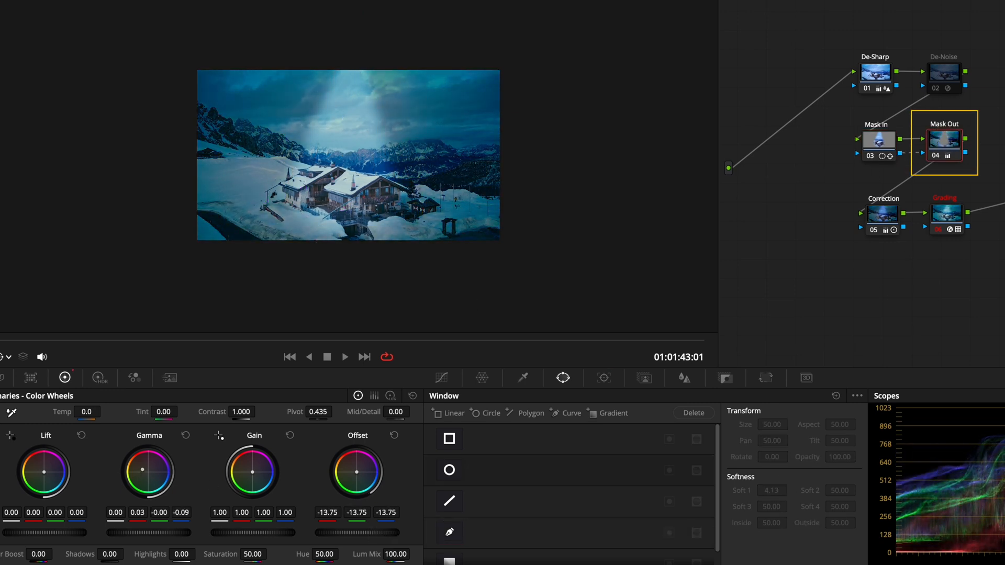
- Adjust the Mask In node so the beam glows with lifted shadows and warmer highlights
click(878, 141)
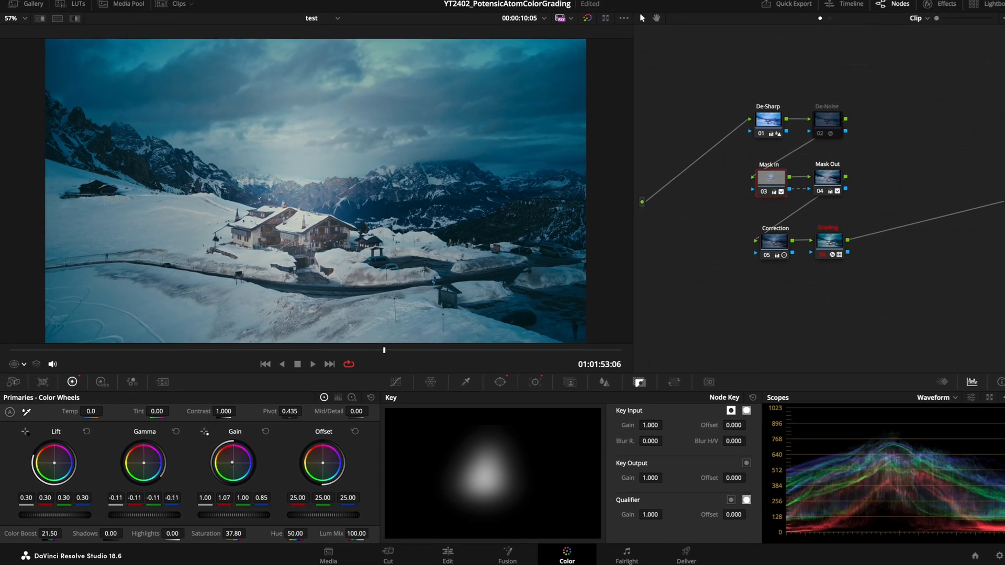
- Choose the second NORM0059.MP4 drone clip on the Video 1 track of the edit timeline
click(443, 554)
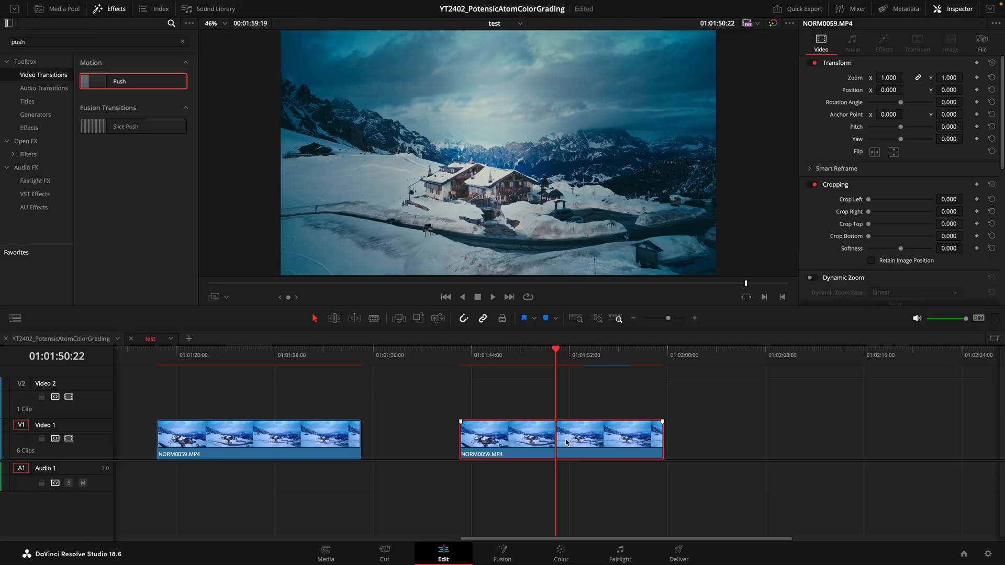
click(561, 553)
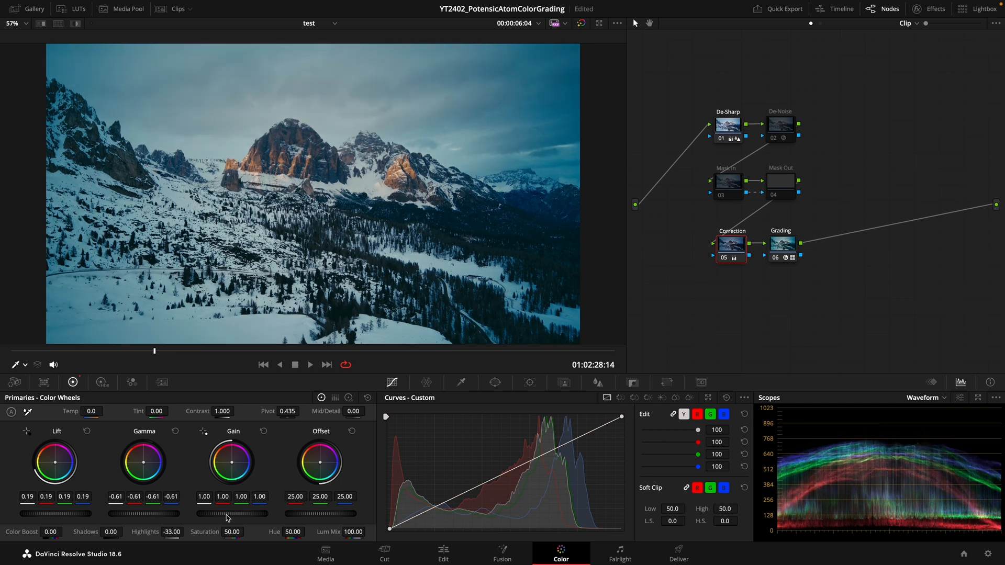
- Nudge the Gain master wheel up to 1.03 on the mountain-peaks correction
drag(230, 514, 233, 514)
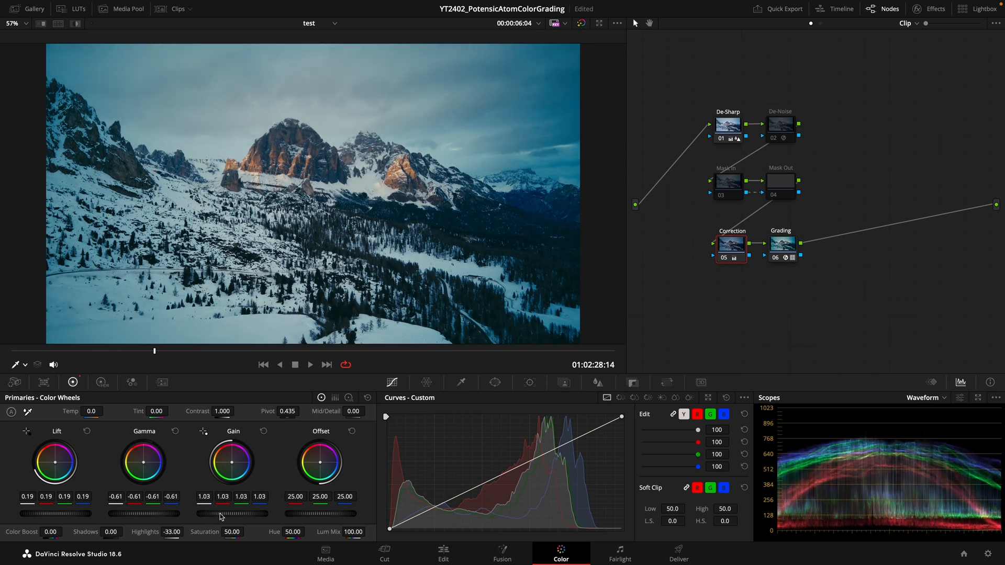
mouse_move(805, 197)
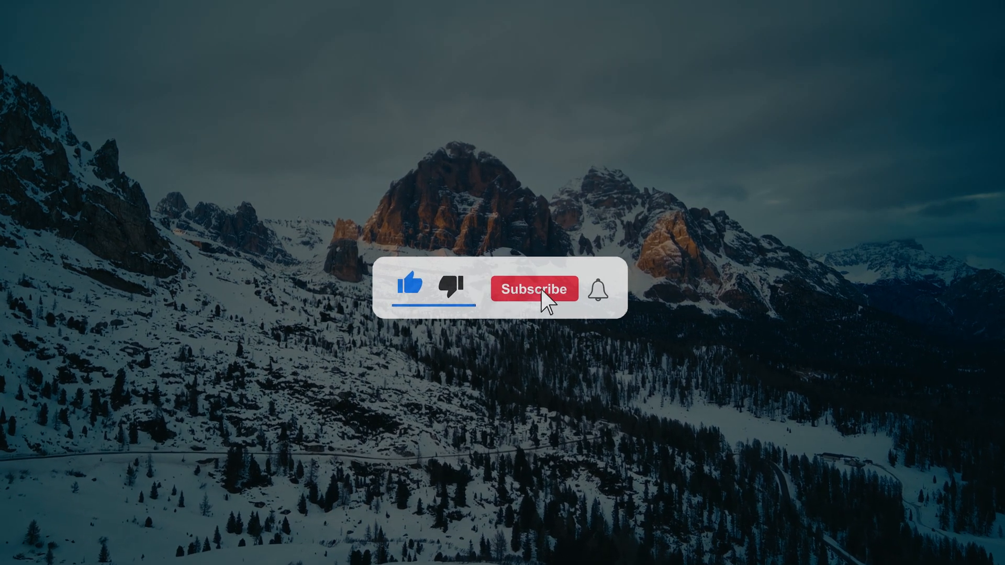
- Select the snowy valley-road clip in the Color page clip timeline
click(533, 289)
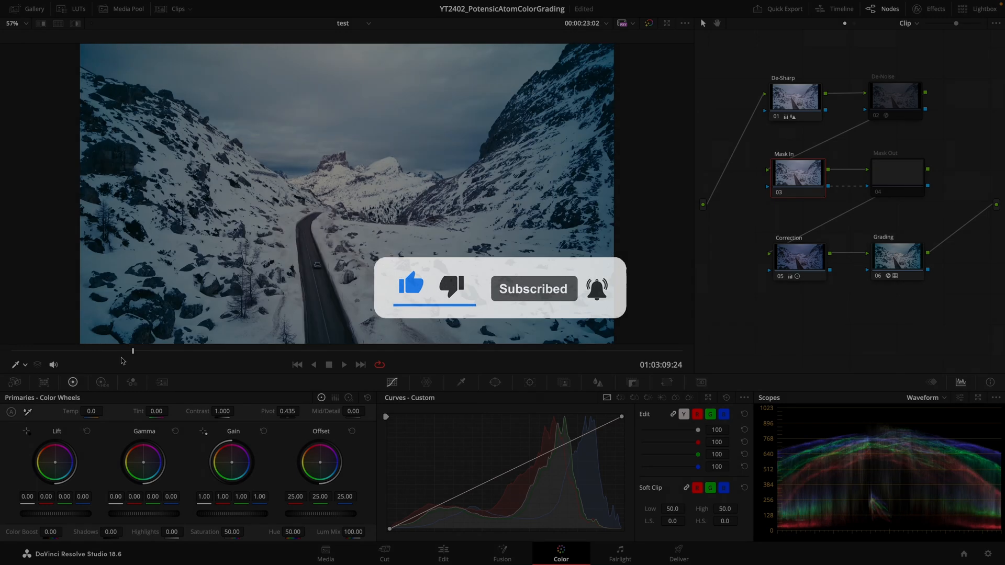